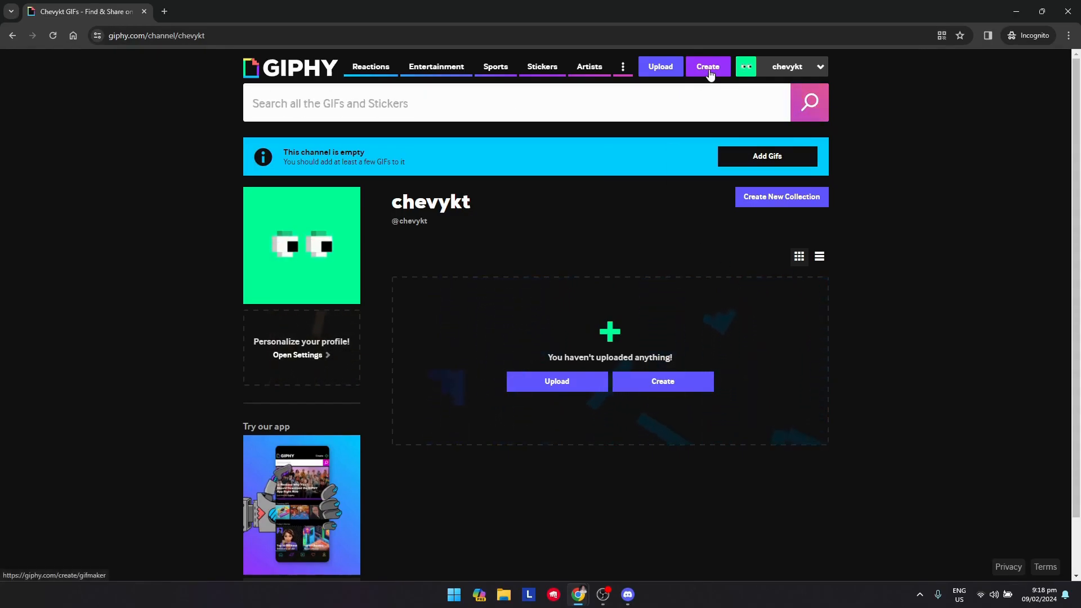
Open GIPHY's GIF Maker from the Create link in the header
{"action": "left_click", "coordinate": [707, 67]}
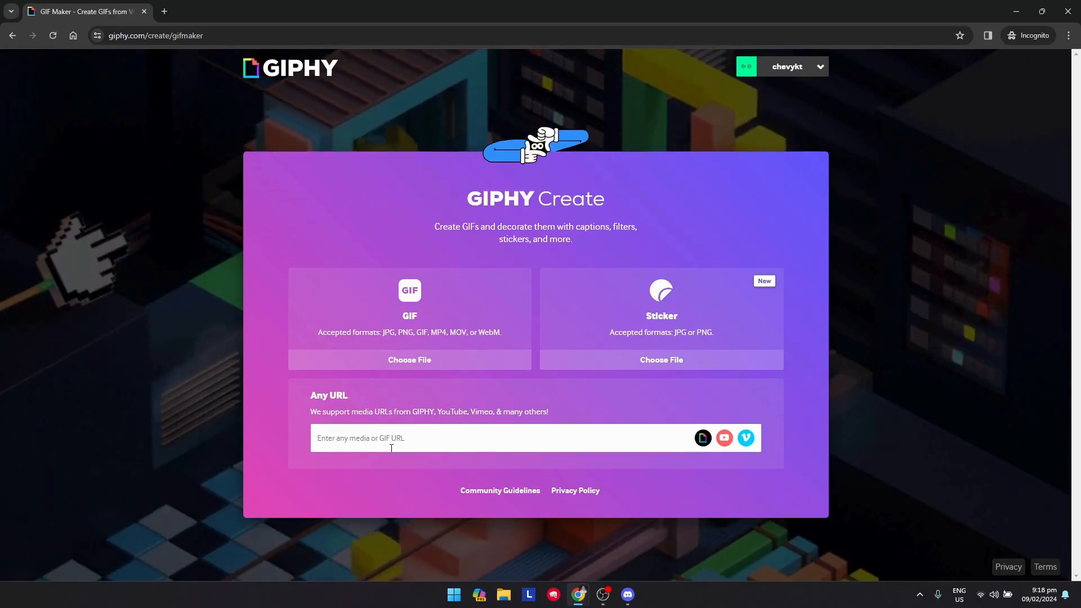
{"action": "mouse_move", "coordinate": [435, 374]}
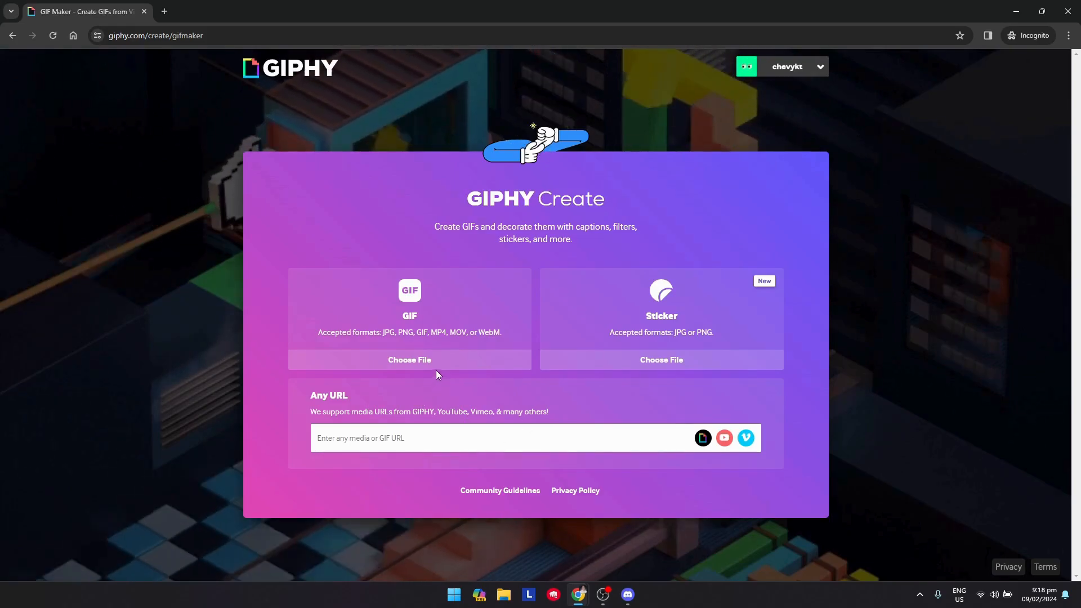
{"action": "mouse_move", "coordinate": [440, 362]}
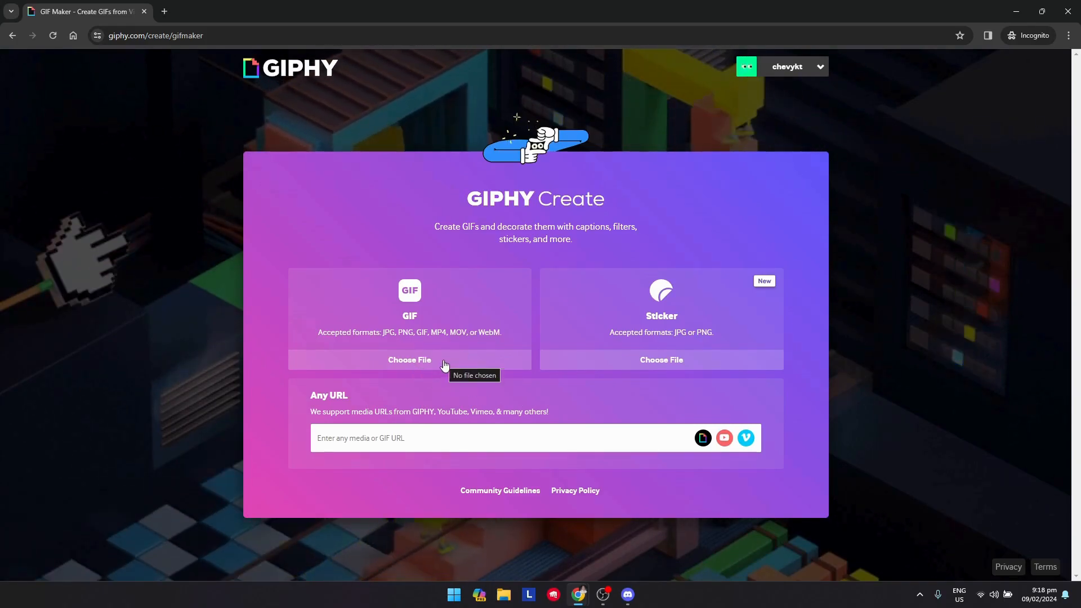
Upload GIF.mp4 from the Downloads folder as the GIF source video
{"action": "left_click", "coordinate": [408, 359]}
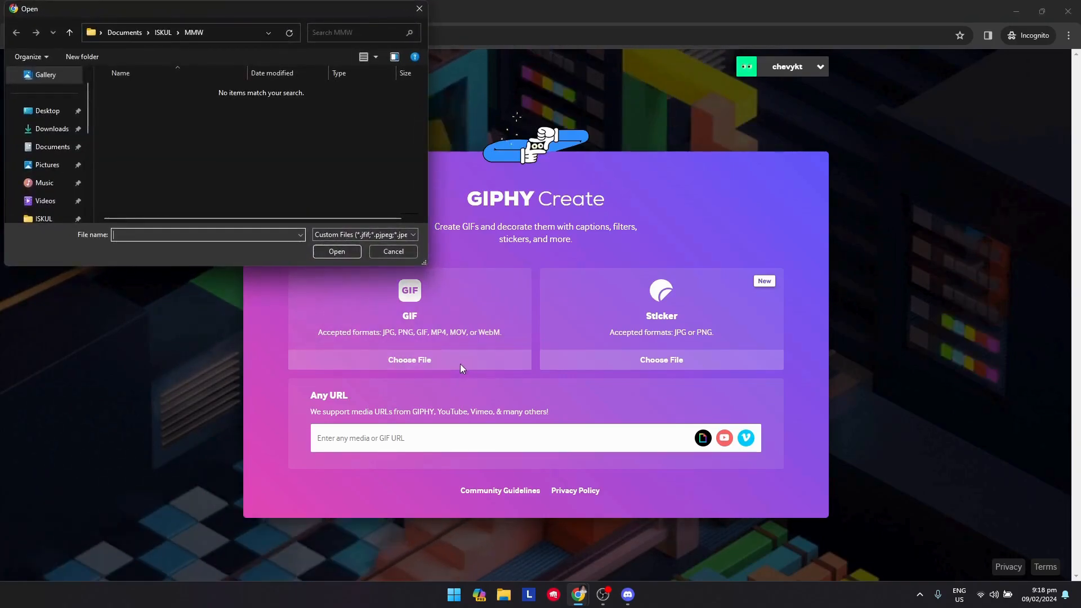
{"action": "left_click", "coordinate": [52, 129]}
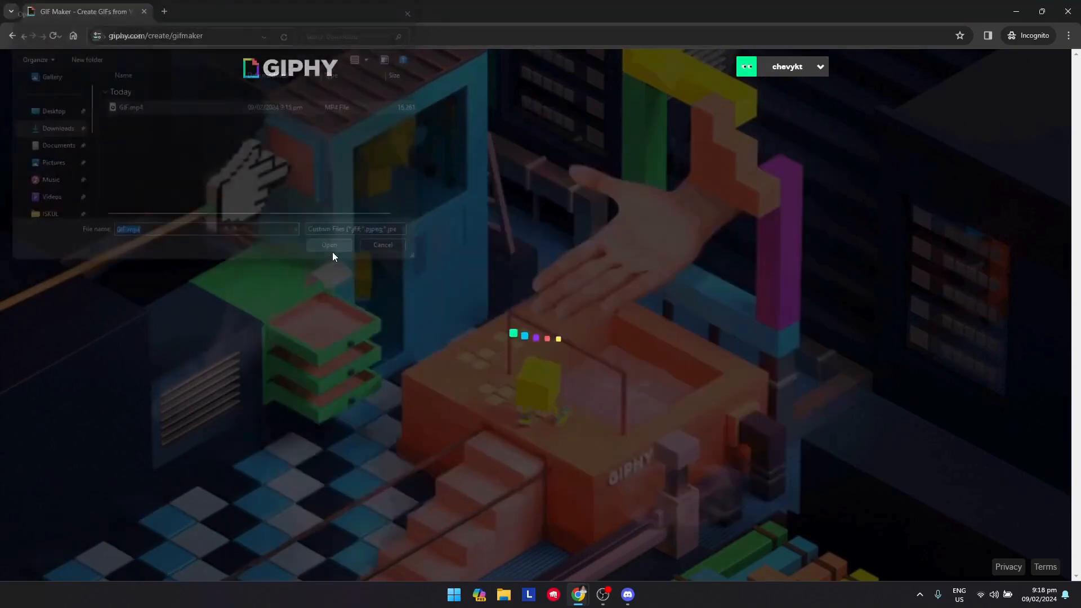
{"action": "left_click", "coordinate": [329, 245]}
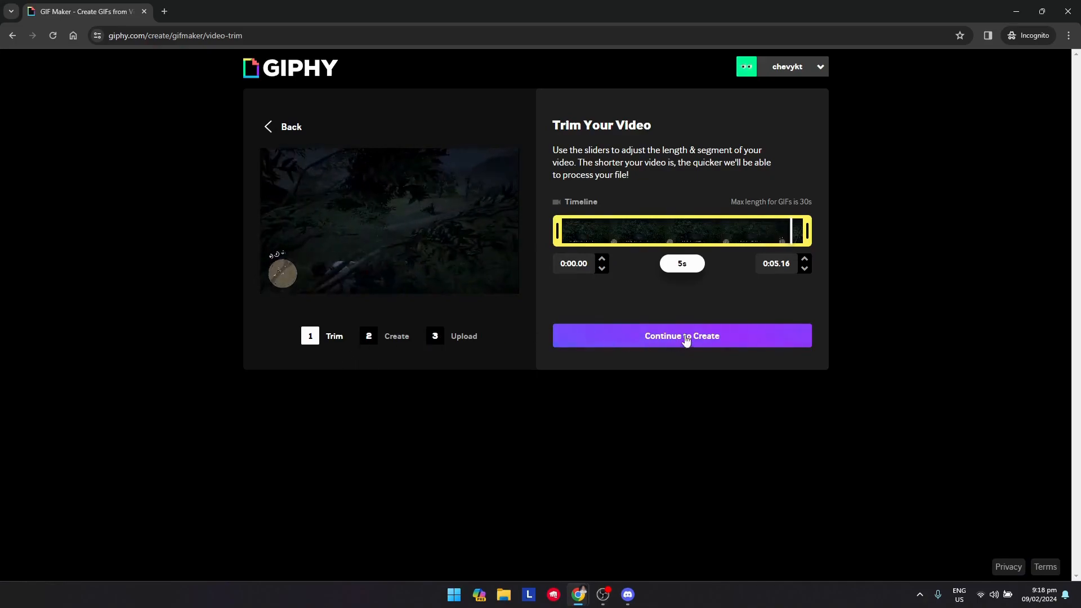
Keep the full 5.17-second clip untrimmed and continue to the create step
{"action": "left_click", "coordinate": [681, 336]}
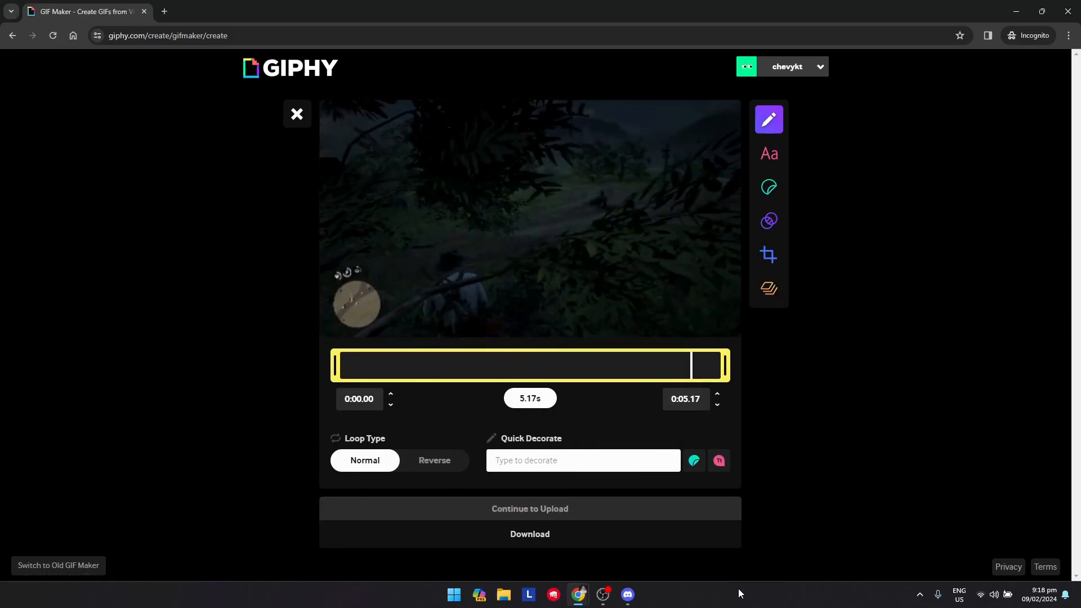
{"action": "mouse_move", "coordinate": [632, 558]}
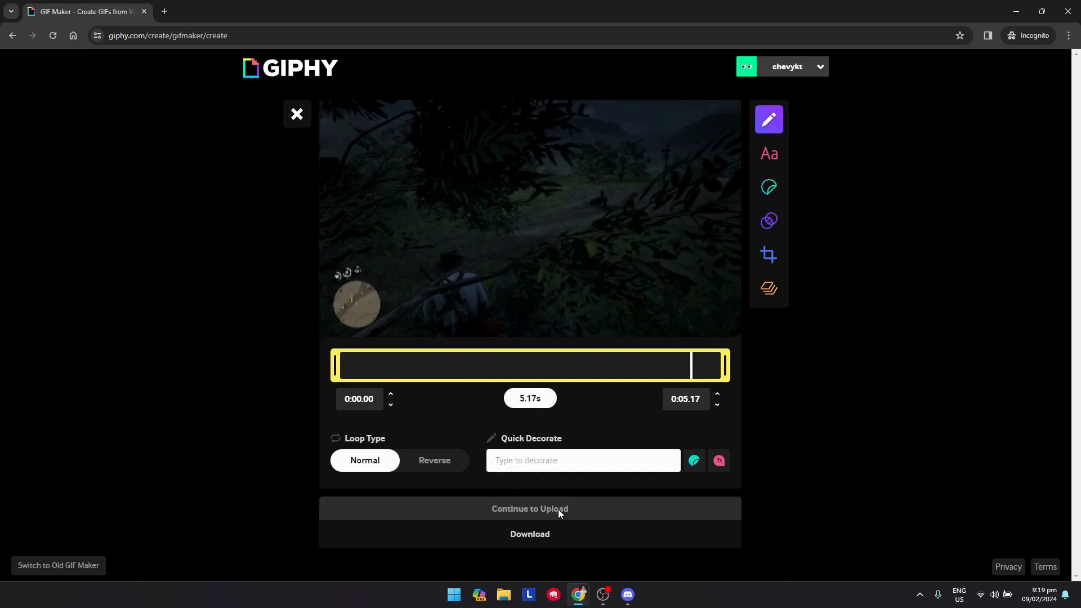
Continue to the upload step and download the GIF as giphy.gif into Downloads
{"action": "left_click", "coordinate": [529, 507]}
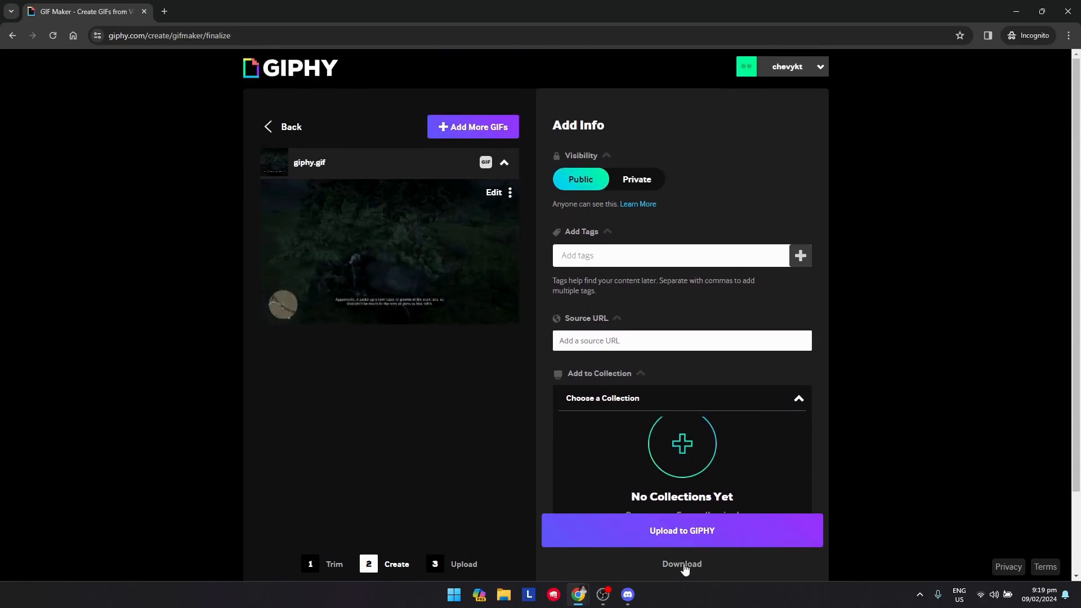
{"action": "left_click", "coordinate": [681, 564]}
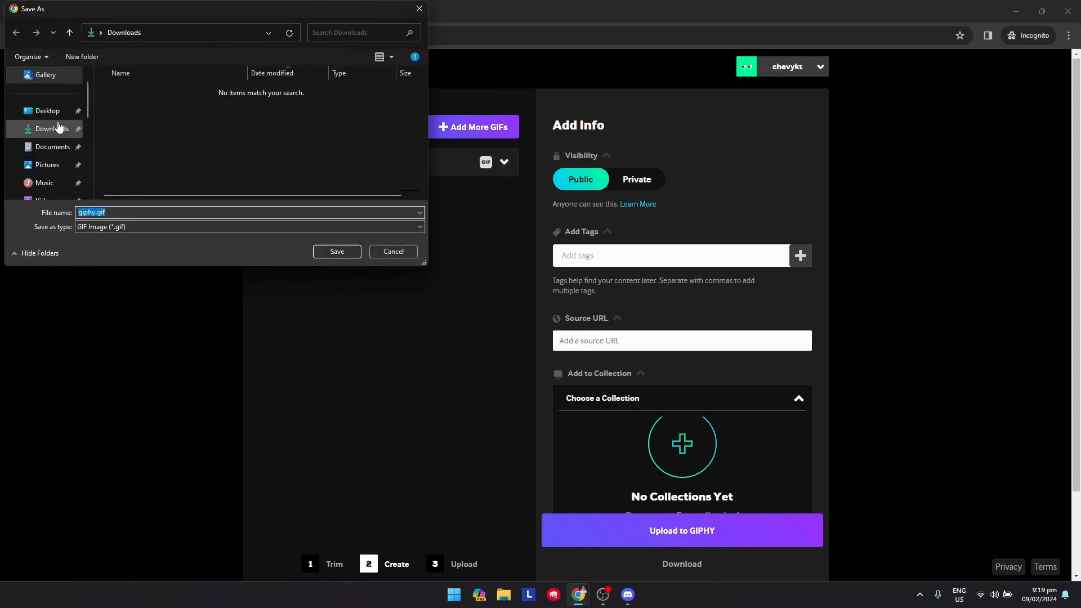
{"action": "left_click", "coordinate": [337, 252]}
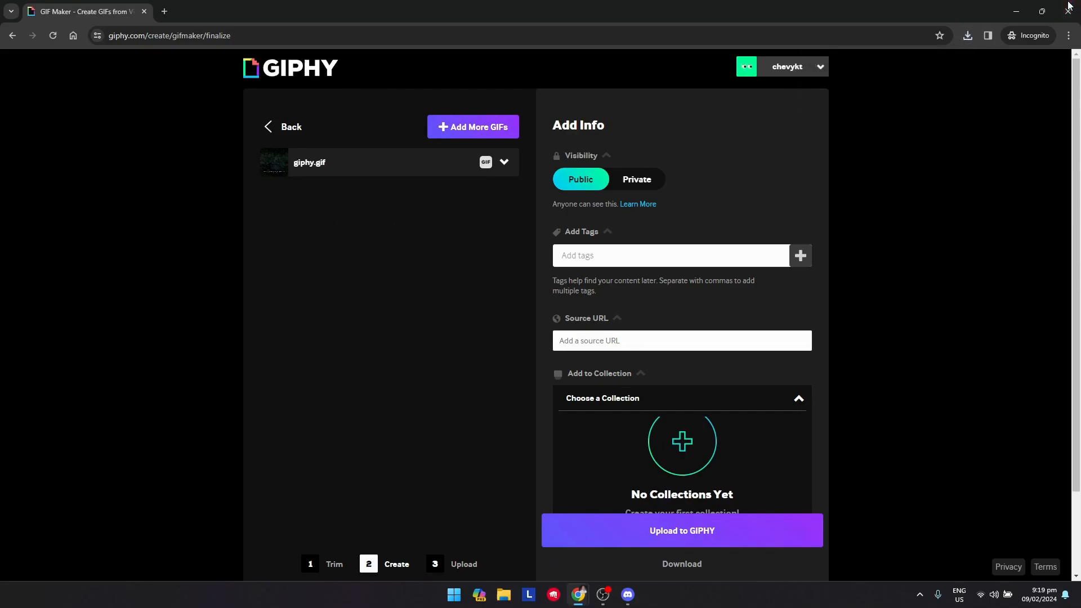
Minimize Chrome, then open and close Discord's GIF picker
{"action": "left_click", "coordinate": [626, 594]}
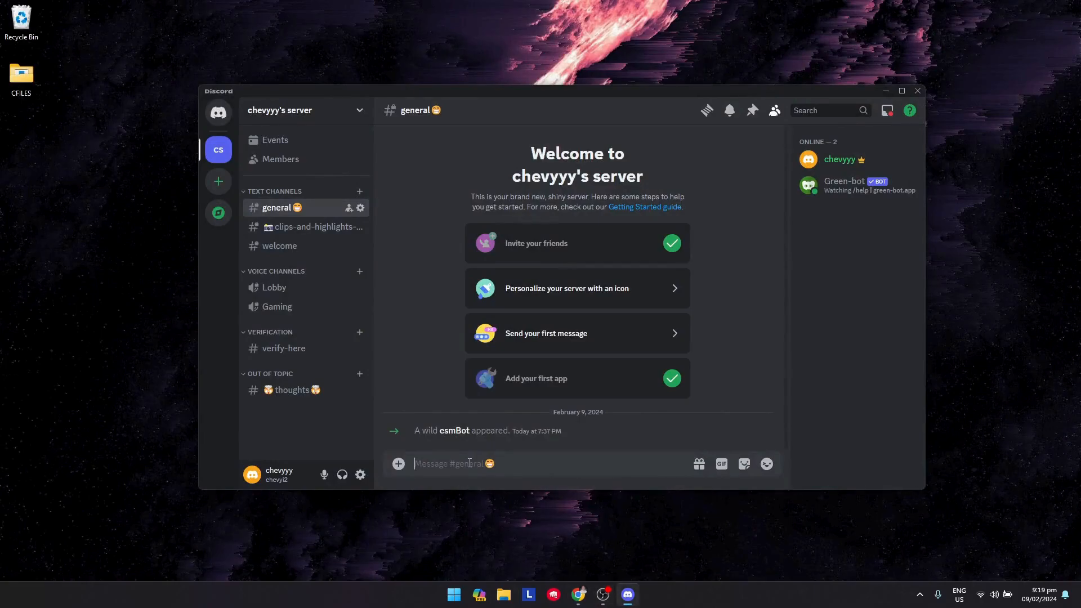
{"action": "left_click", "coordinate": [721, 463]}
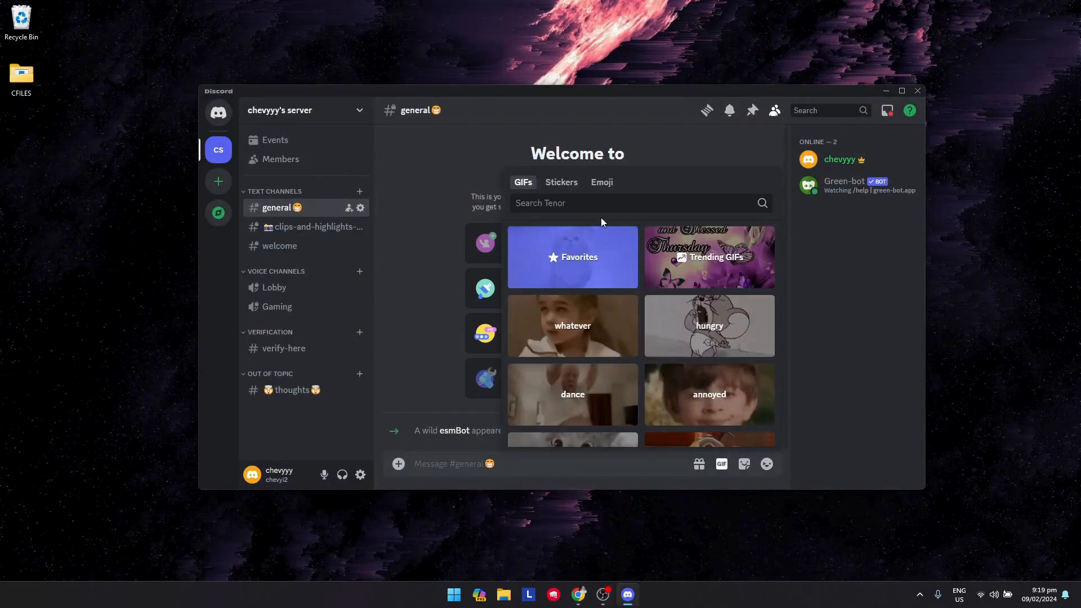
{"action": "left_click", "coordinate": [721, 464]}
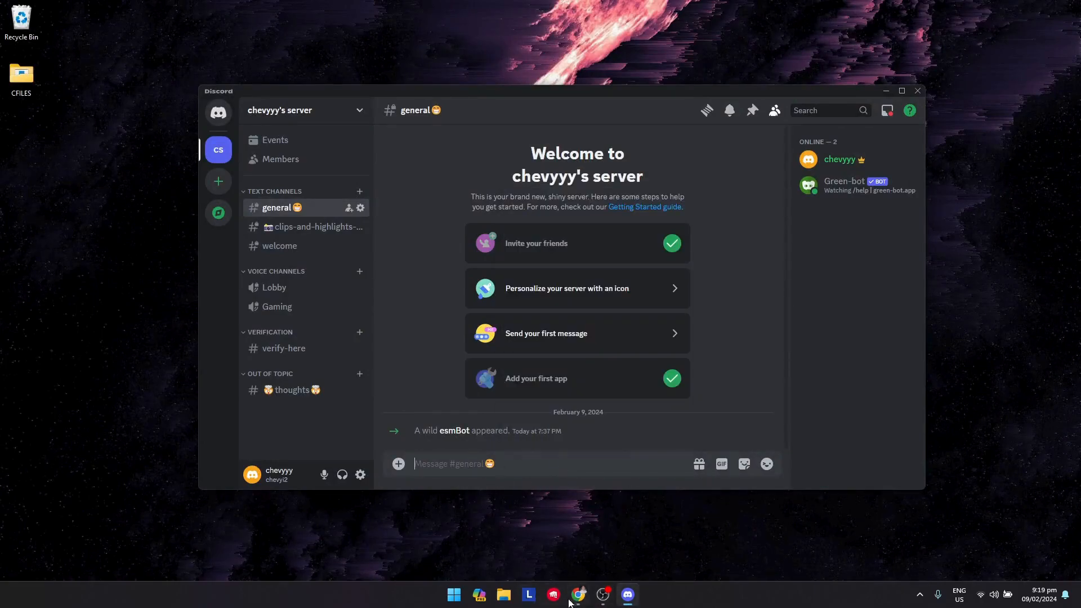
Drag giphy.gif from Downloads into Discord's general channel and dismiss the 25MB limit warning
{"action": "left_click", "coordinate": [503, 594]}
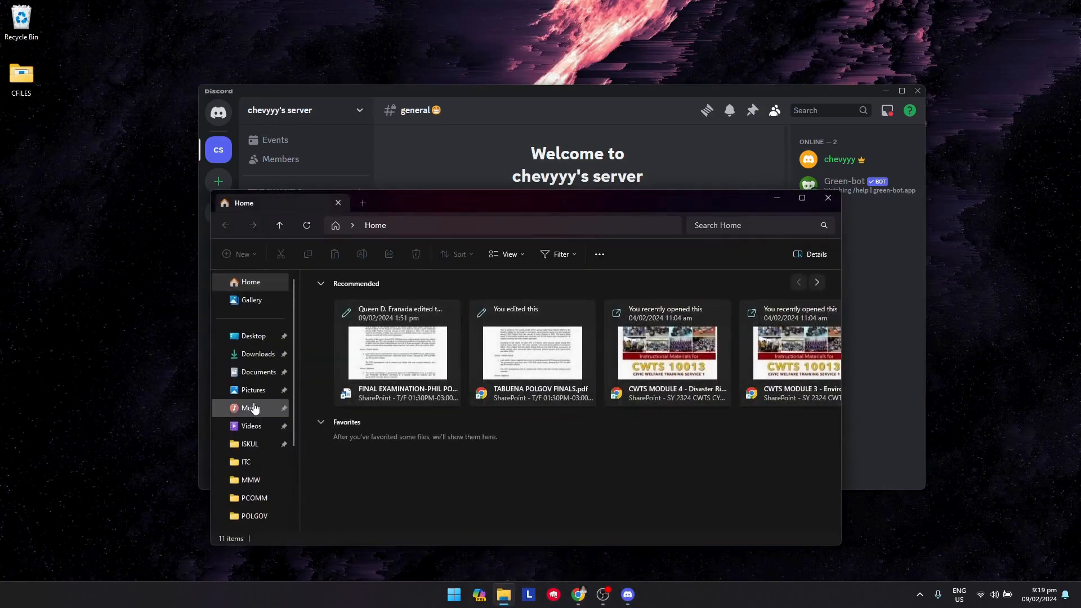
{"action": "left_click", "coordinate": [258, 354]}
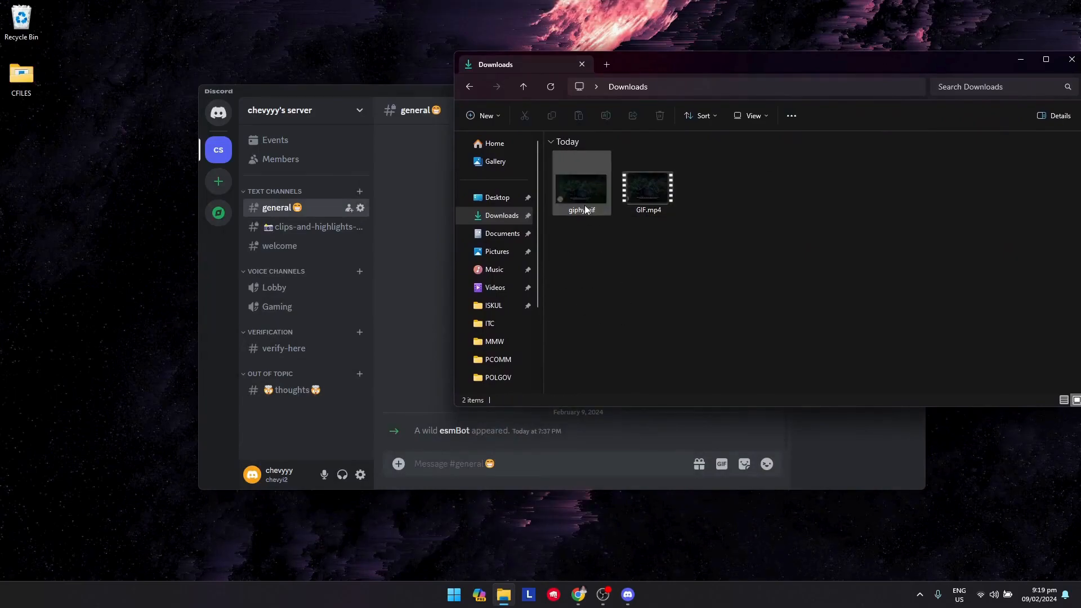
{"action": "left_click_drag", "start_coordinate": [581, 182], "coordinate": [412, 372]}
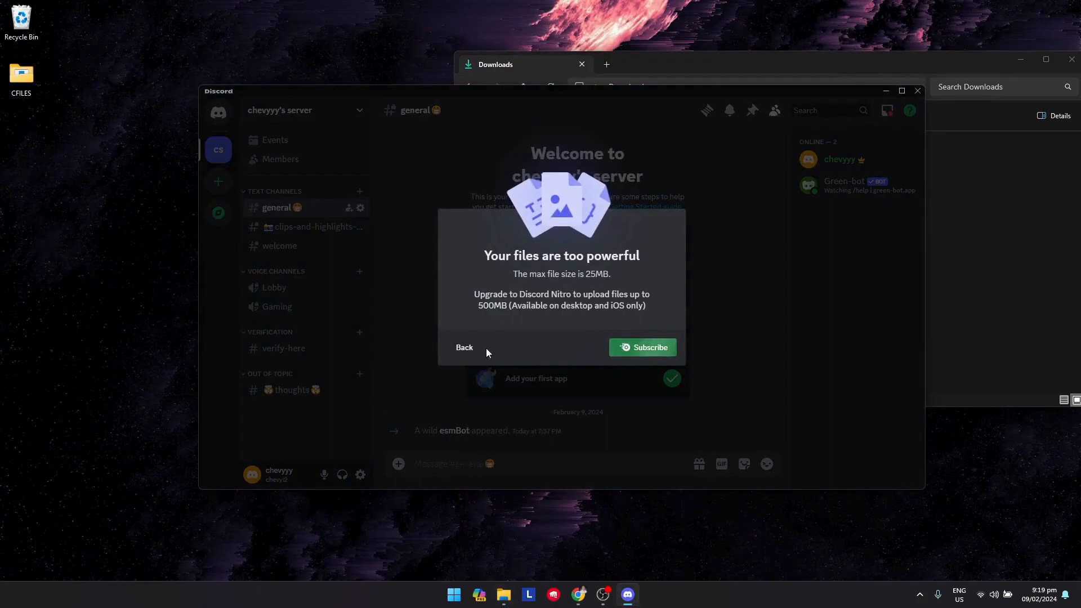
{"action": "left_click", "coordinate": [464, 347]}
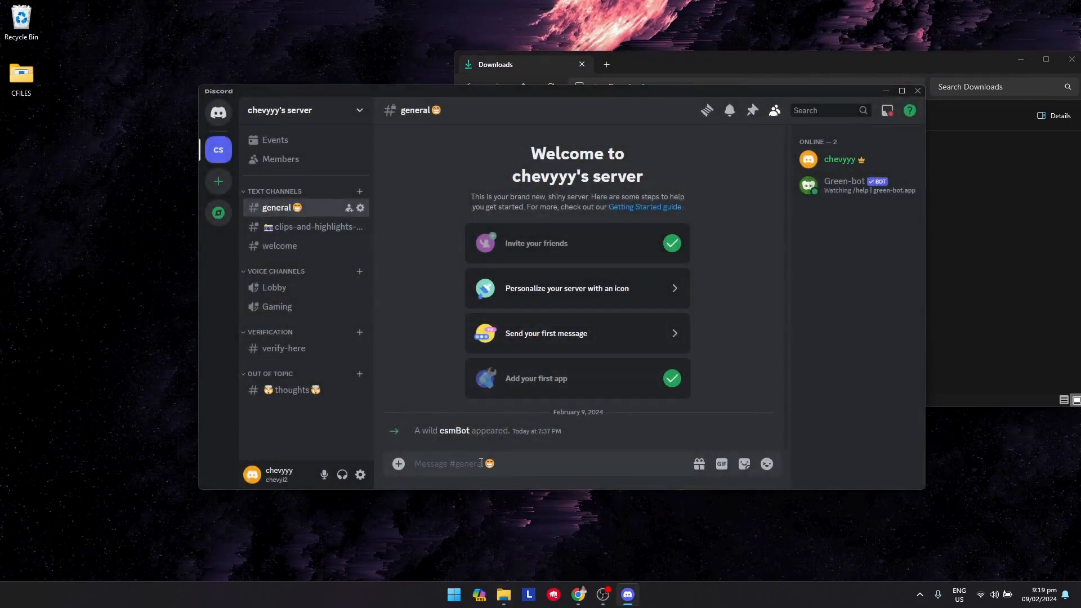
{"action": "mouse_move", "coordinate": [504, 594]}
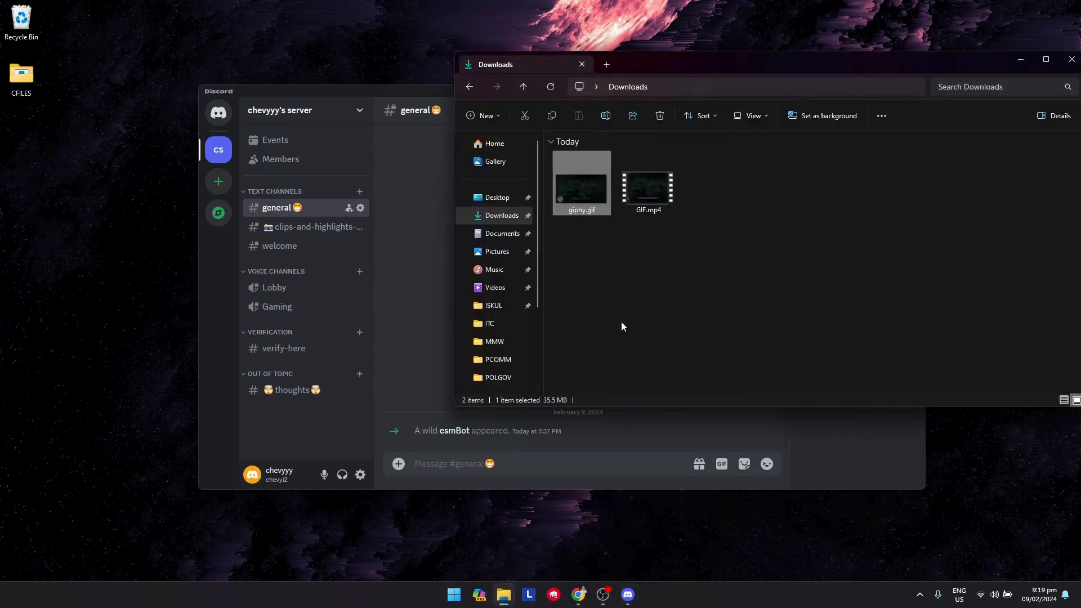
Bring up giphy.gif's full context menu in File Explorer, showing its 35.5 MB size
{"action": "right_click", "coordinate": [647, 187]}
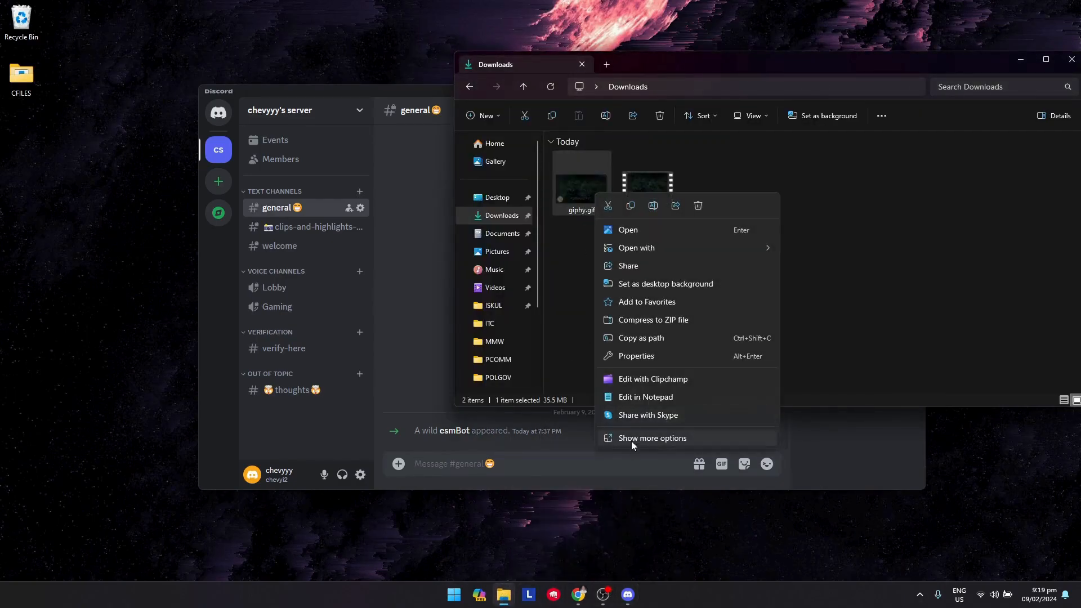
{"action": "left_click", "coordinate": [635, 356]}
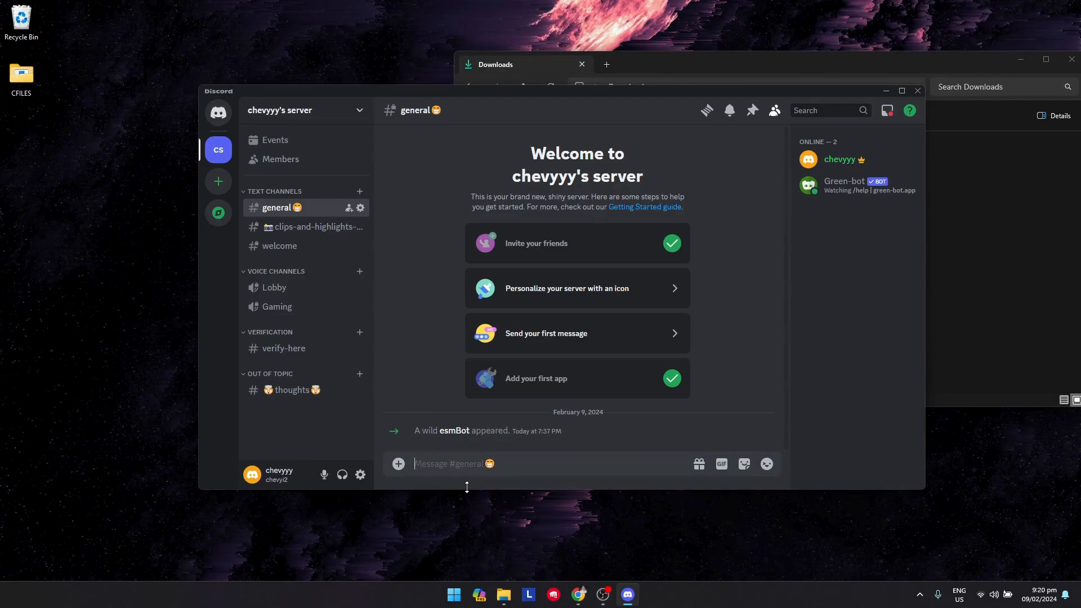
{"action": "mouse_move", "coordinate": [489, 513]}
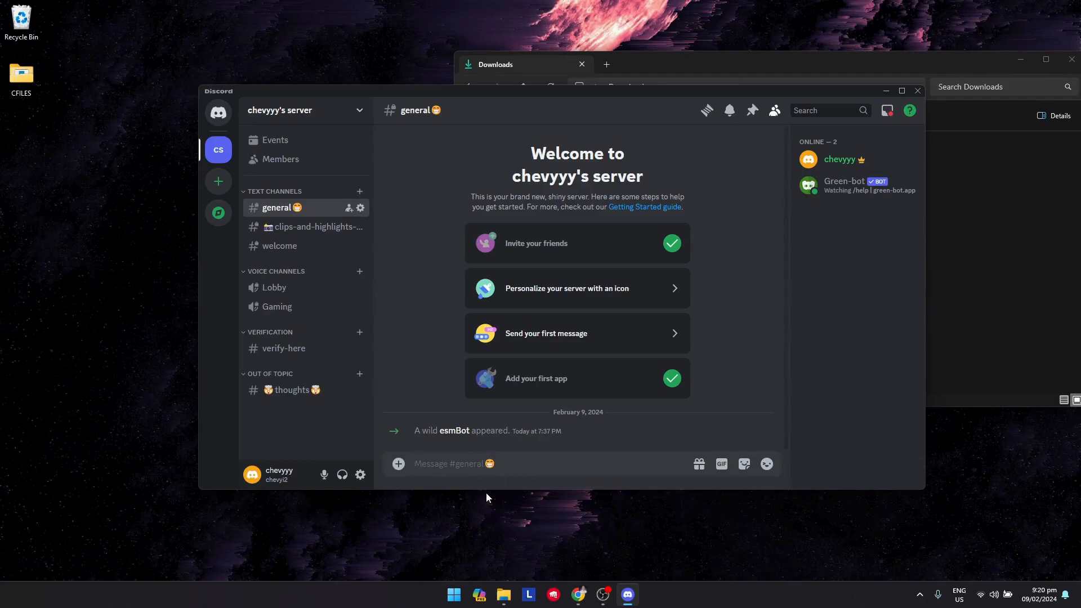
{"action": "mouse_move", "coordinate": [493, 509]}
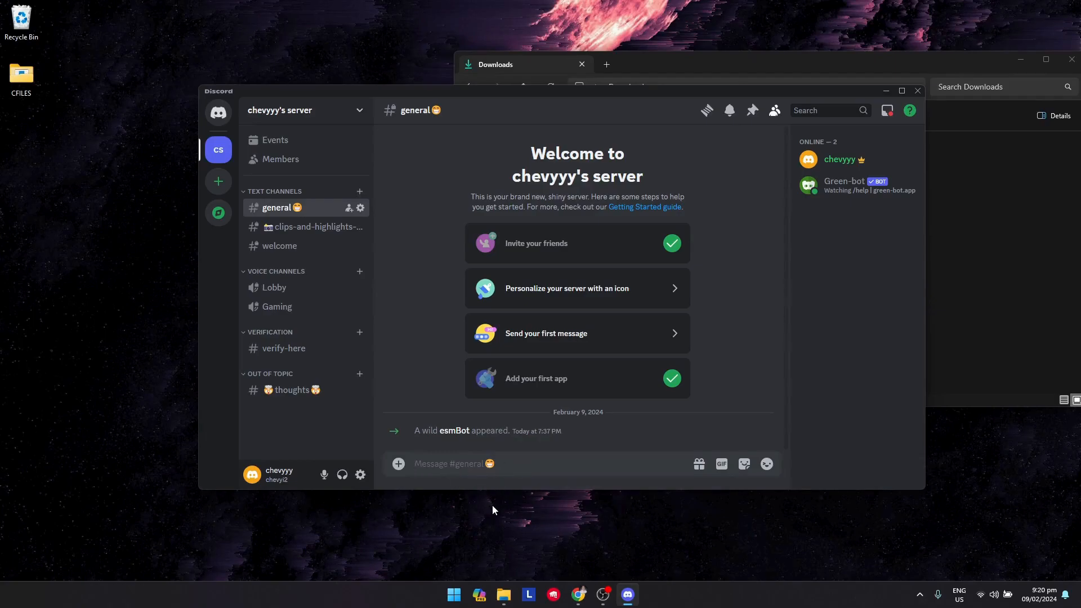
{"action": "mouse_move", "coordinate": [489, 514]}
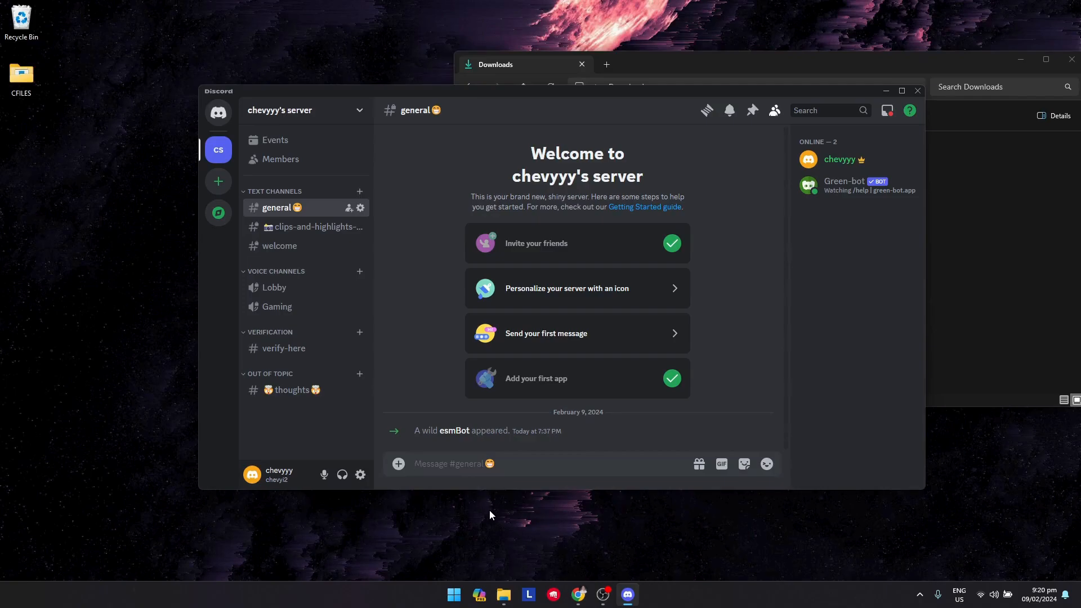
{"action": "mouse_move", "coordinate": [653, 561]}
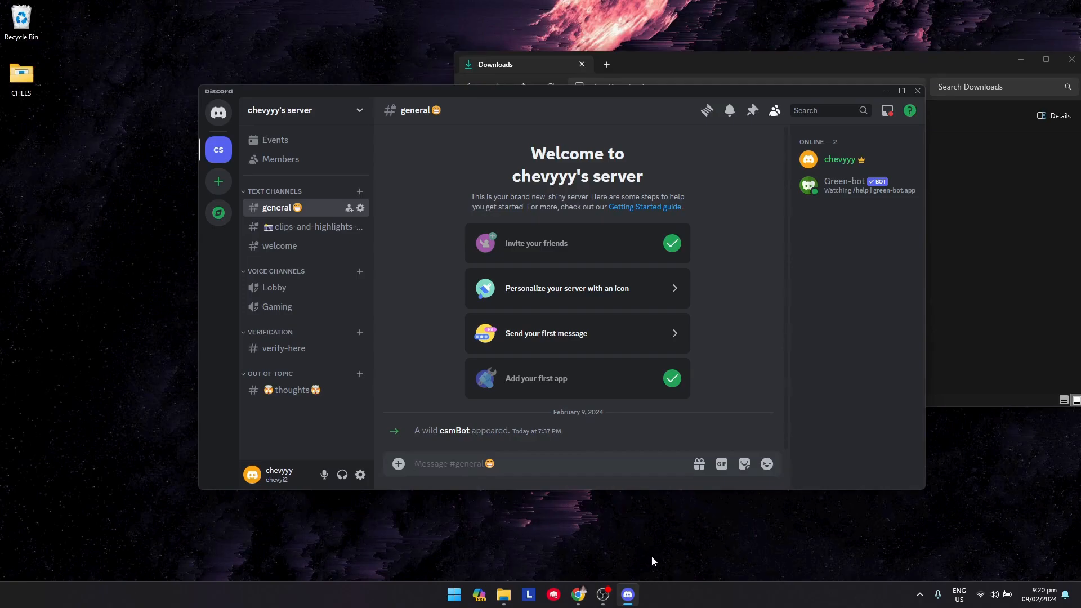